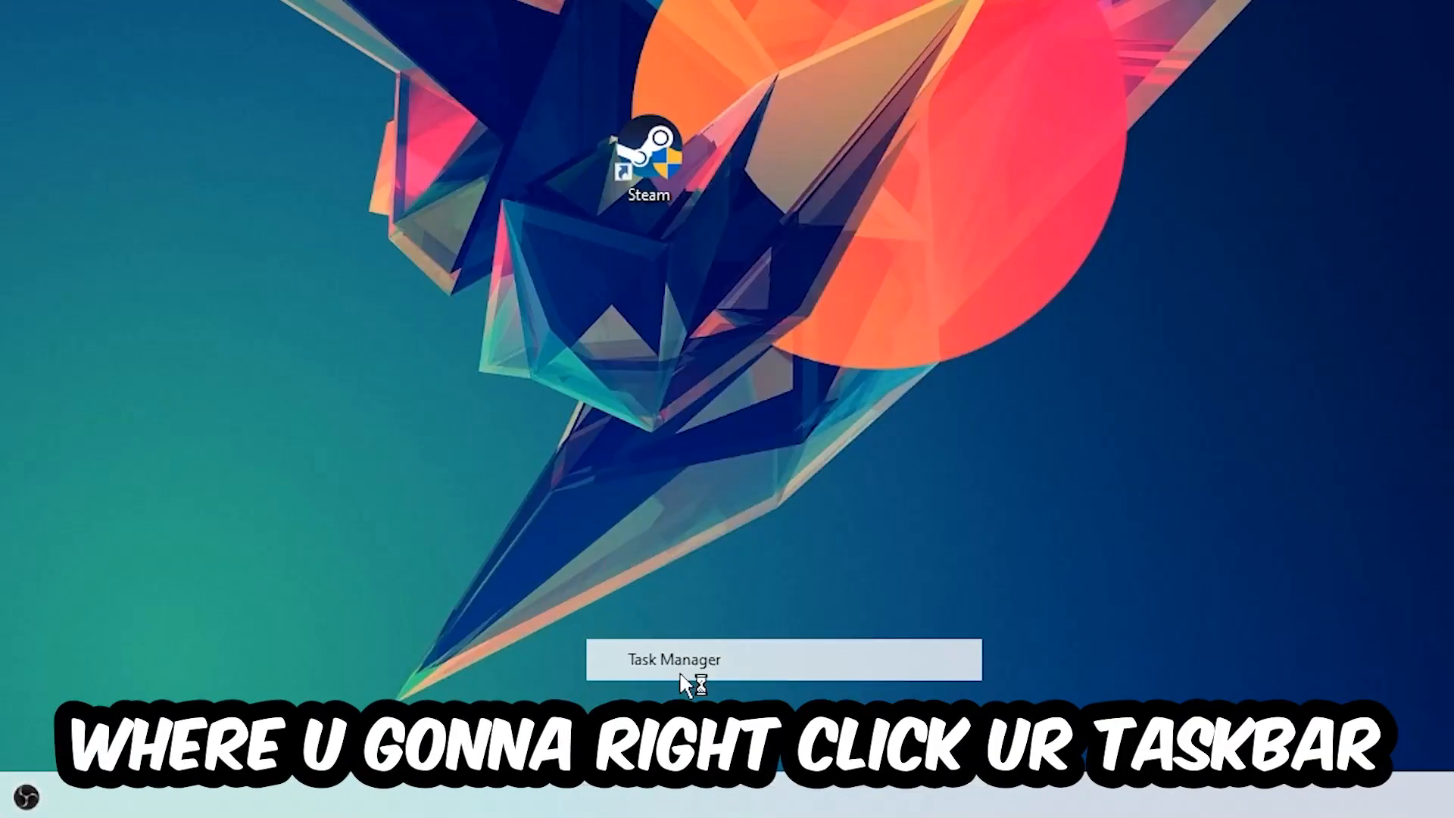
Step: Review the full list of running background processes in Task Manager, then close it
left_click(671, 659)
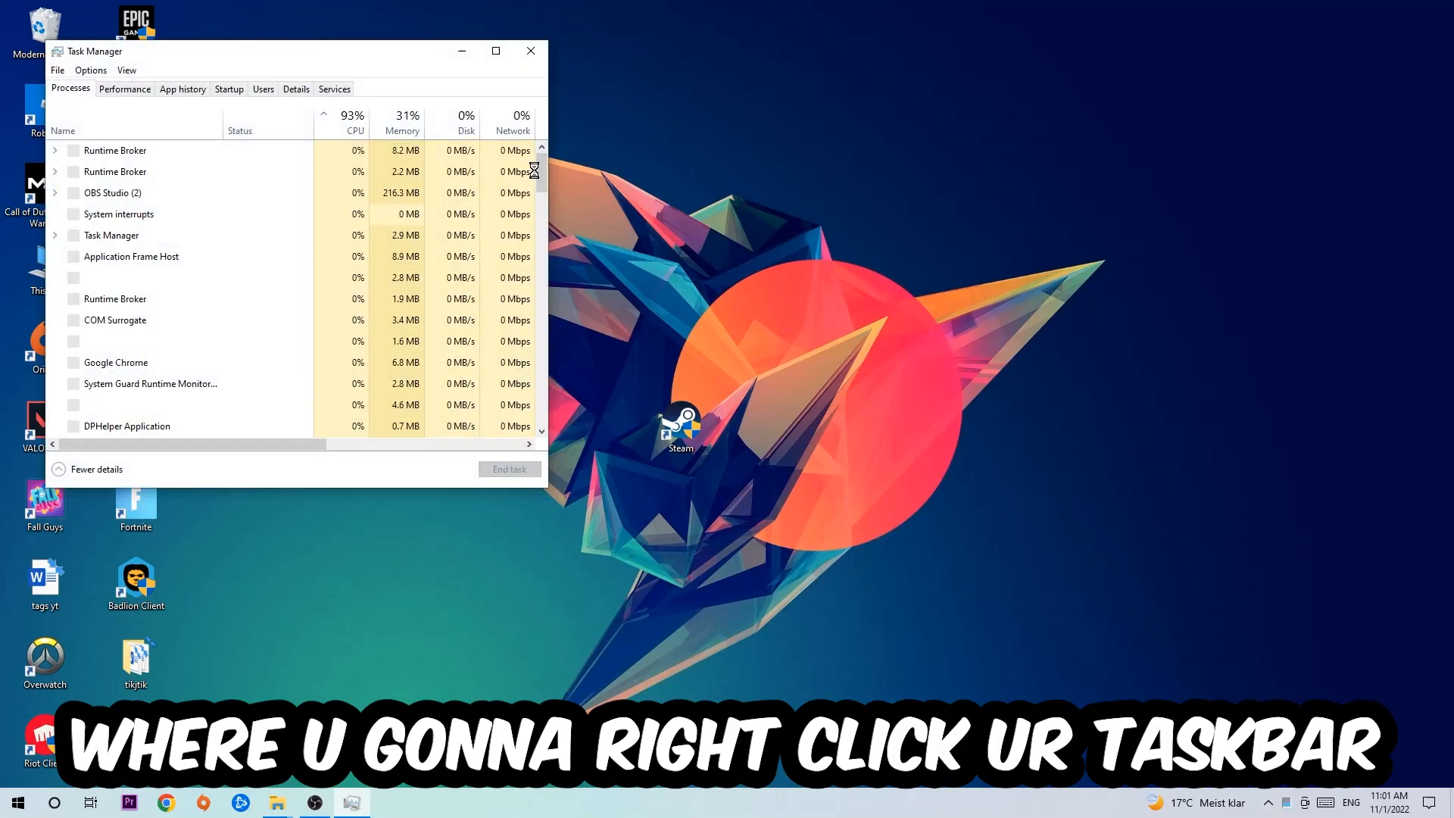
left_click(496, 51)
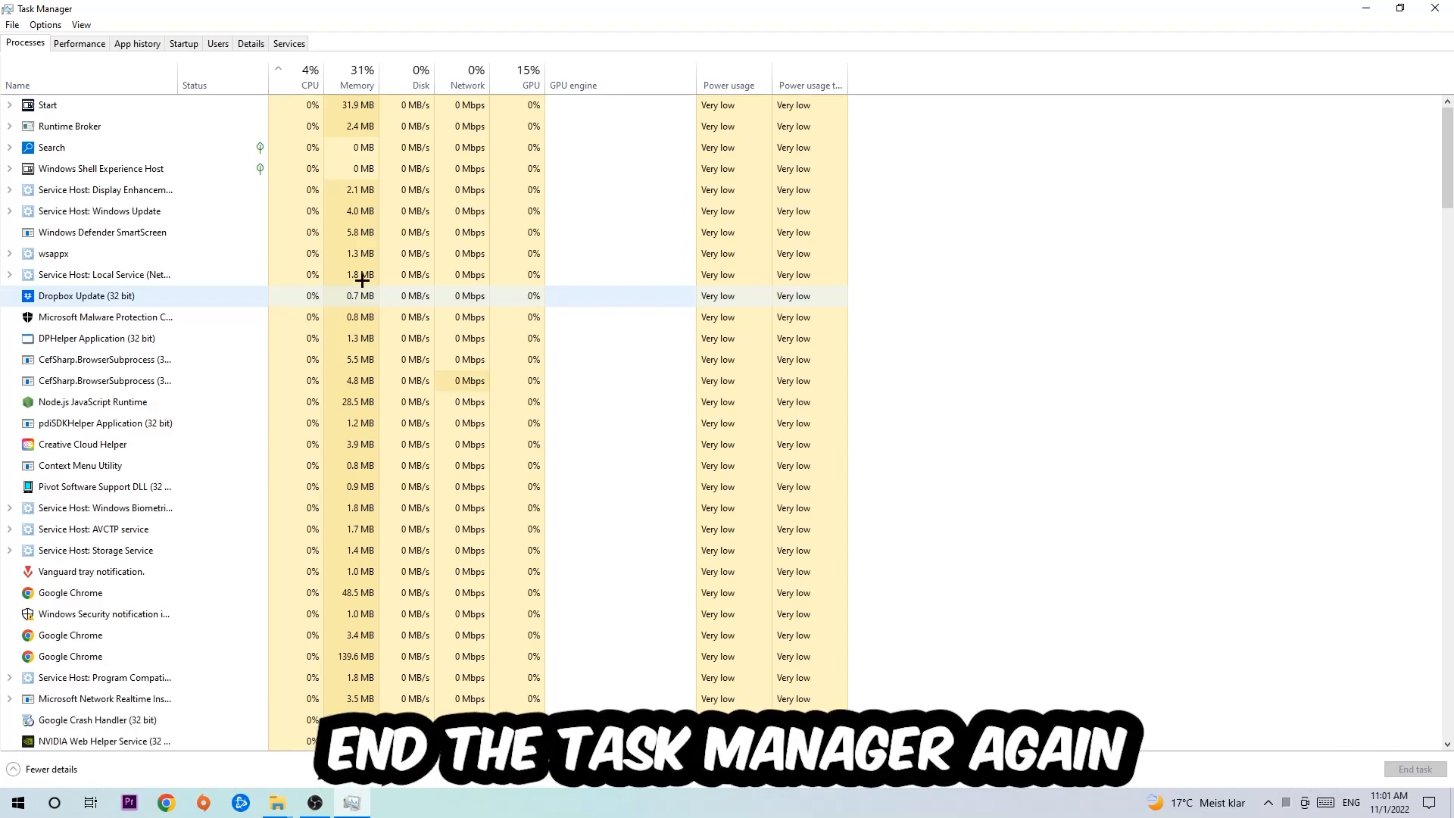
left_click(1441, 9)
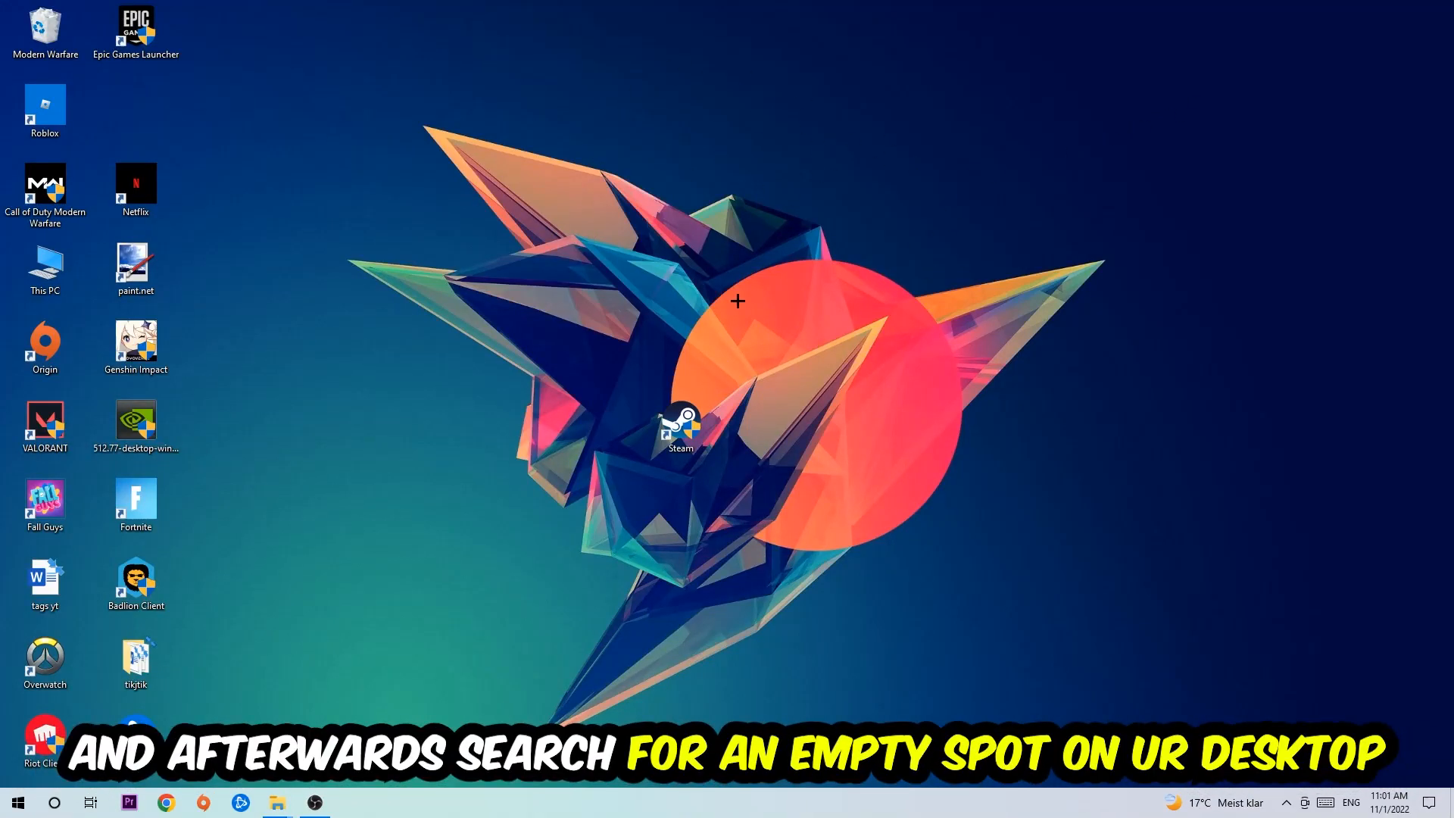
mouse_move(939, 205)
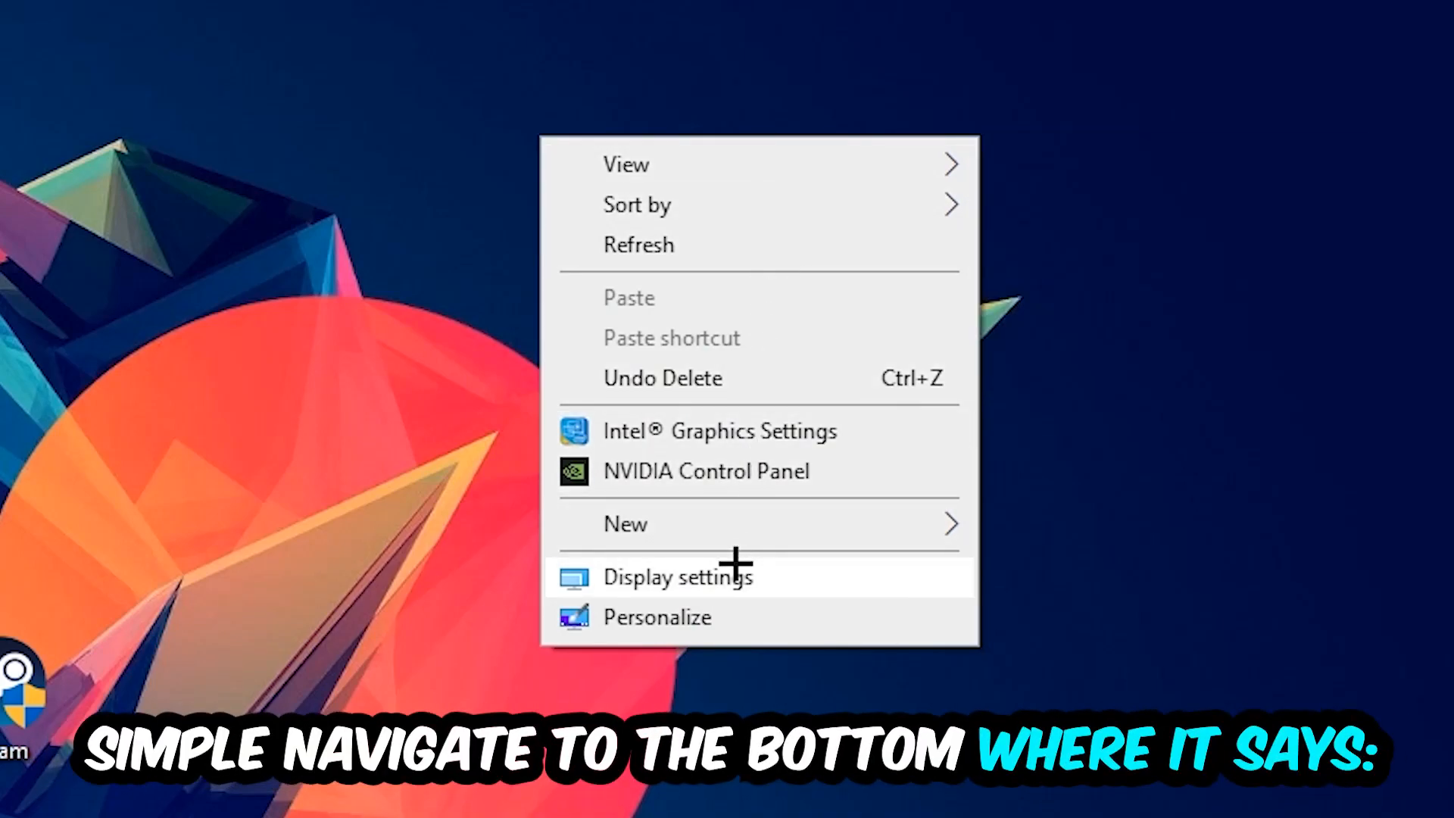
Step: Bring up the Display settings page for the two connected displays from the desktop
left_click(677, 576)
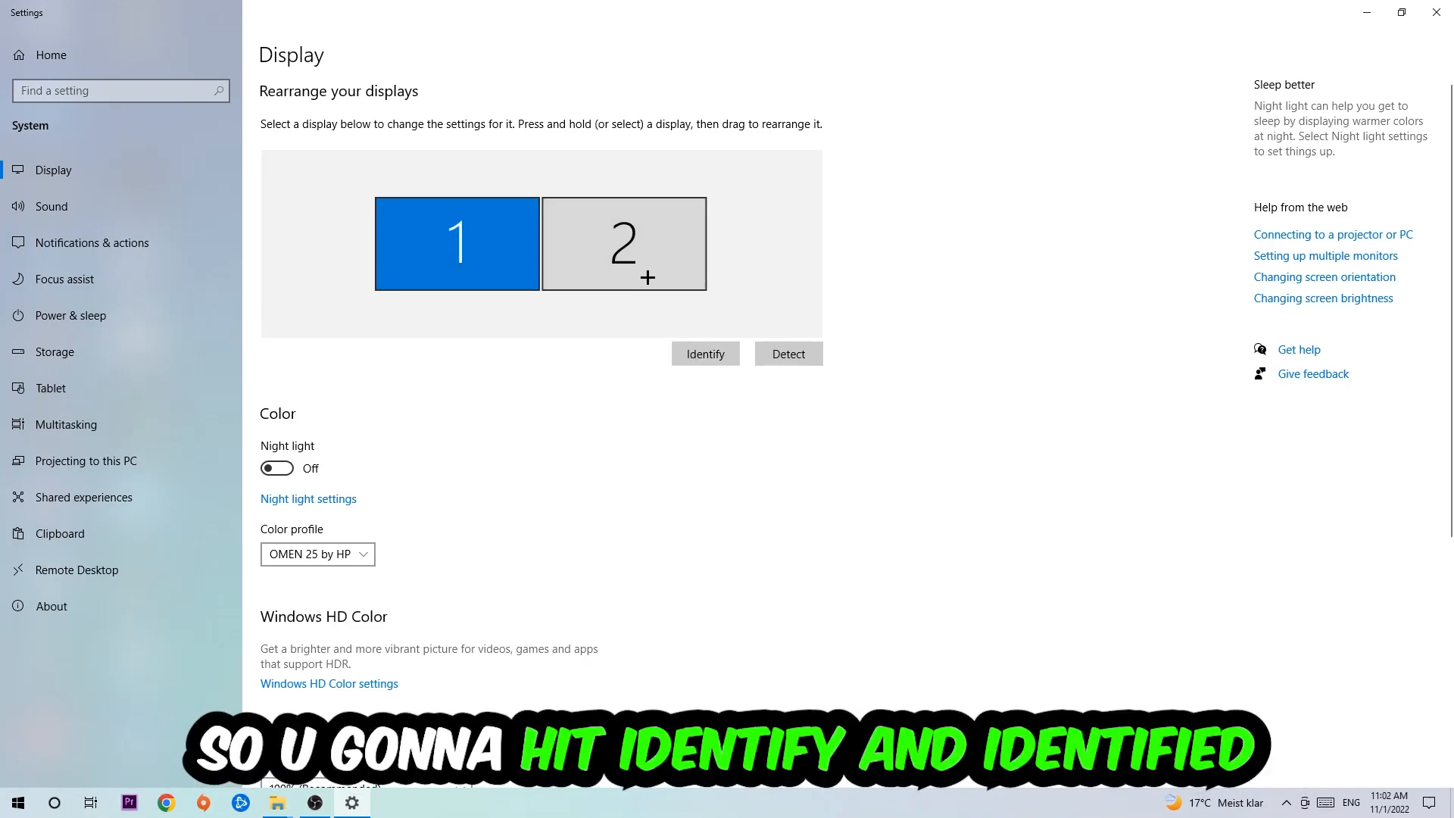
Step: Keep scaling at 100% (Recommended) and the display resolution at 1920 × 1080
scroll("down", 3)
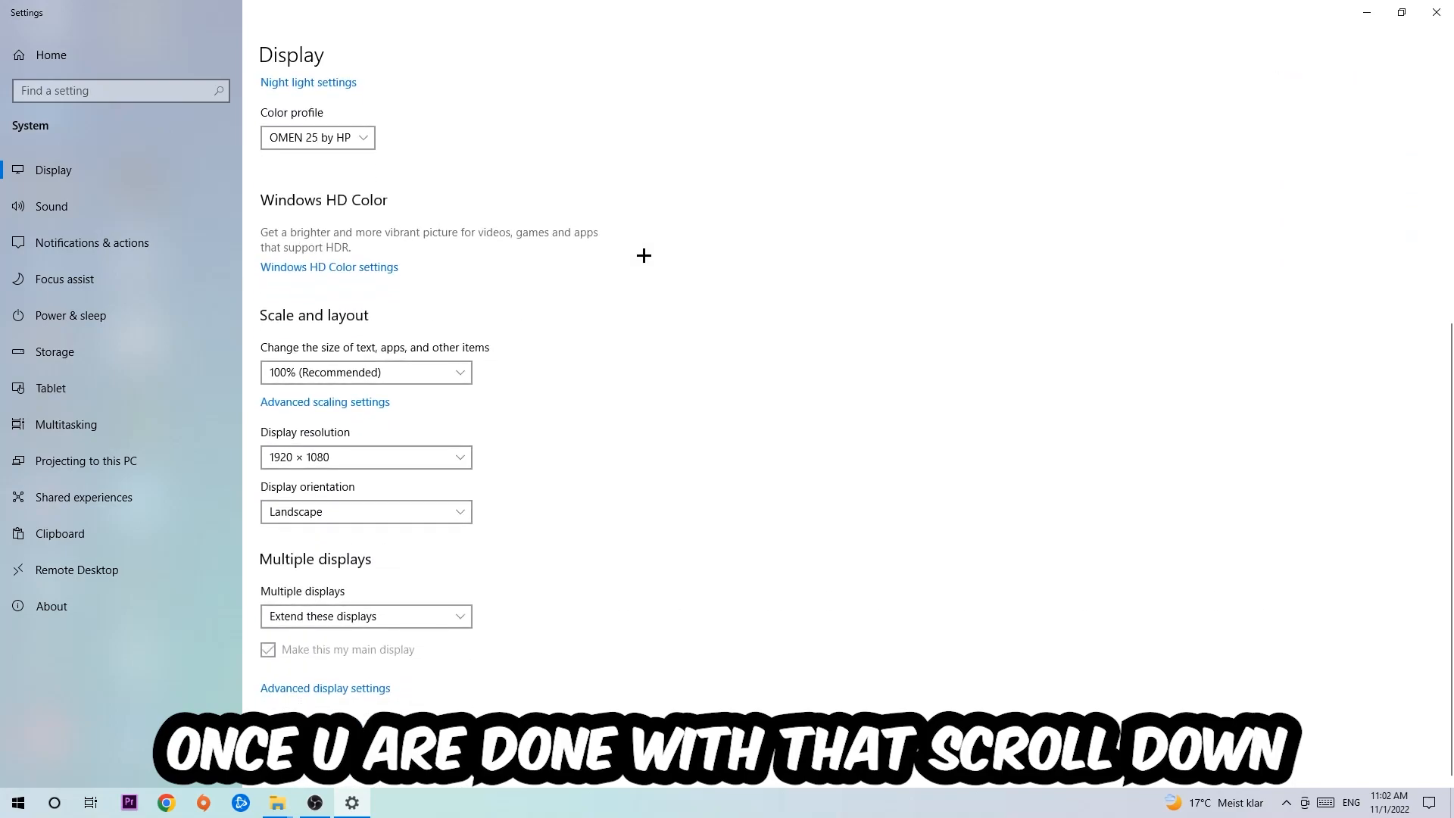
mouse_move(328, 327)
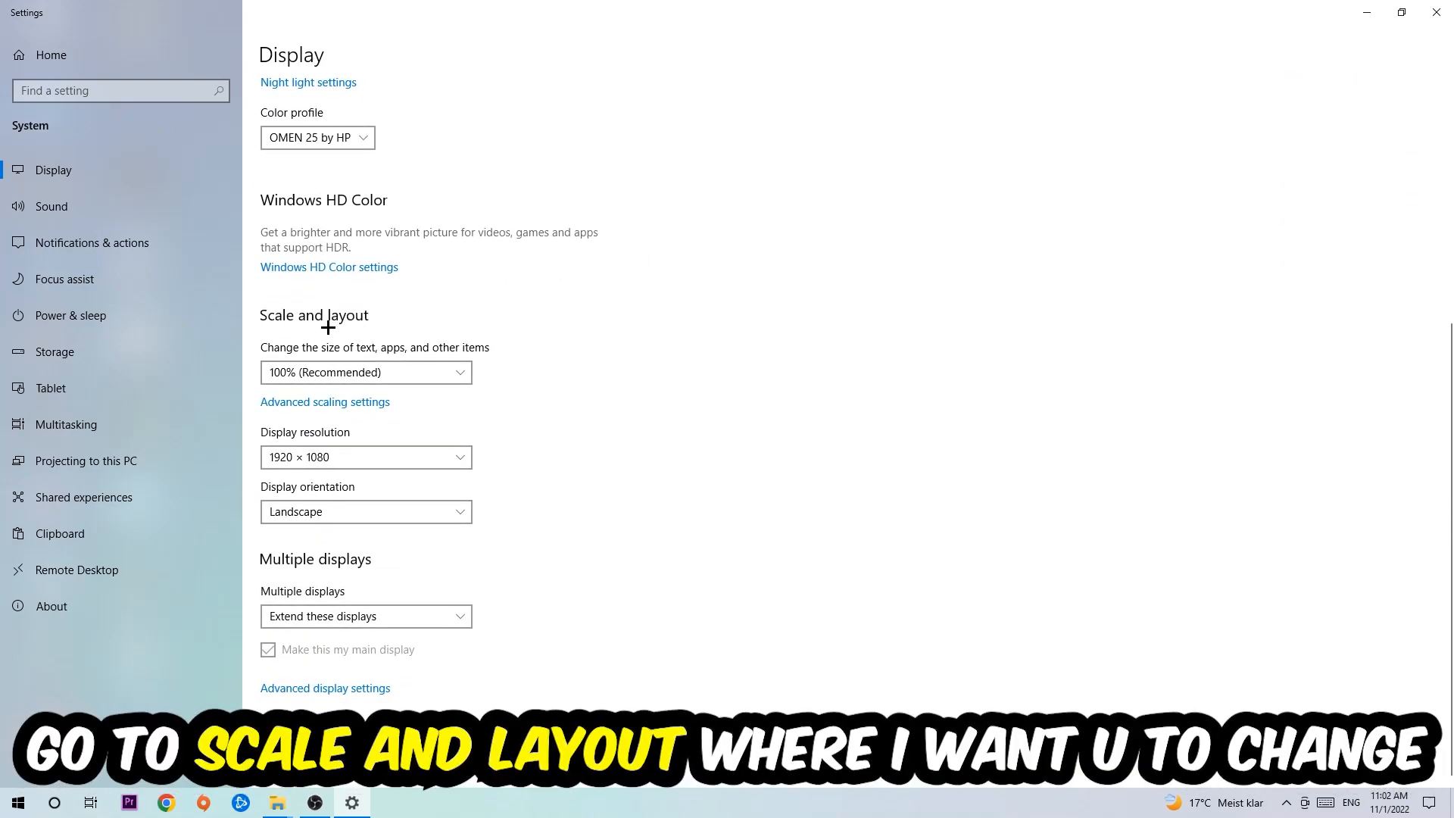
left_click(365, 372)
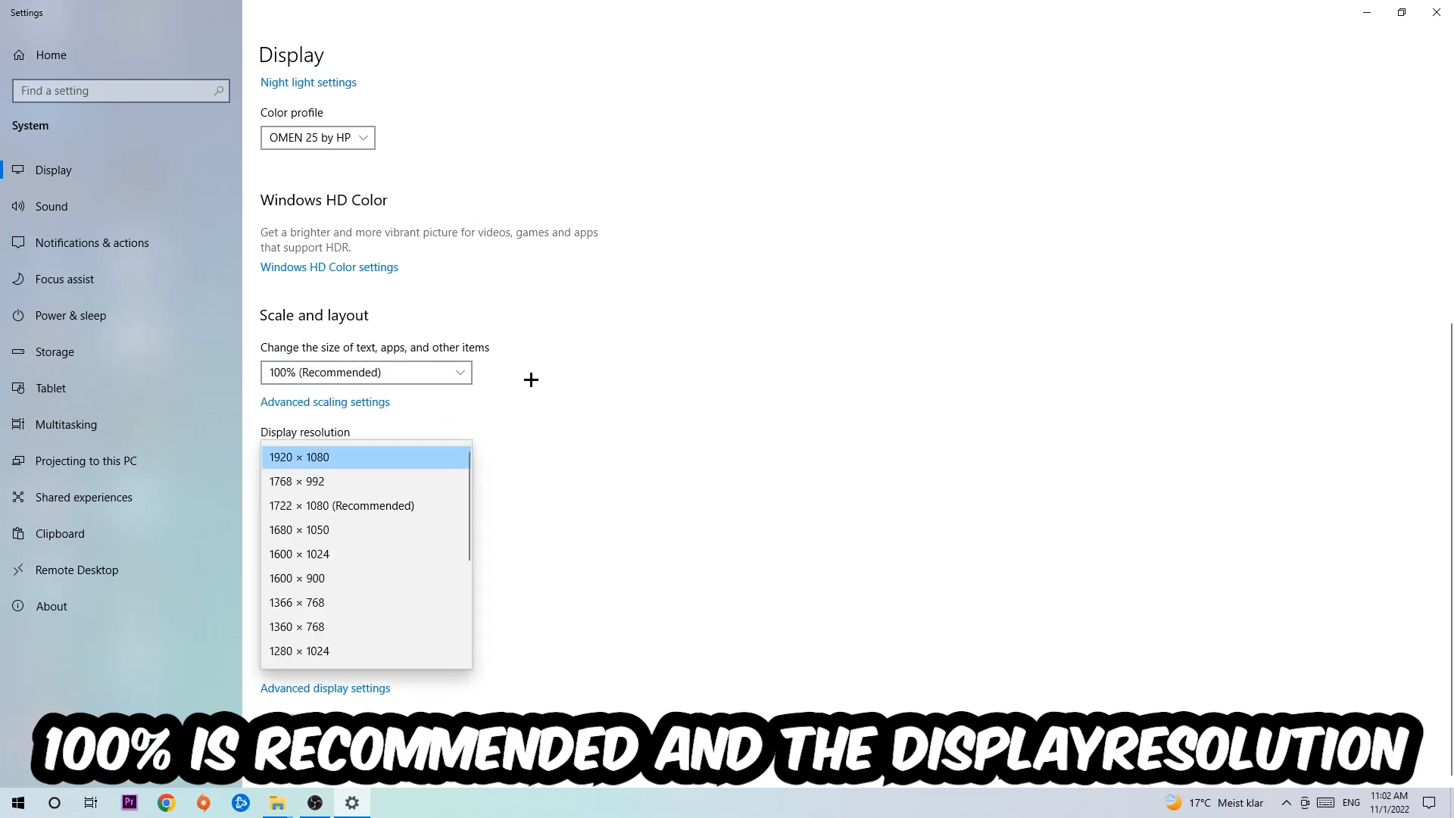
left_click(298, 456)
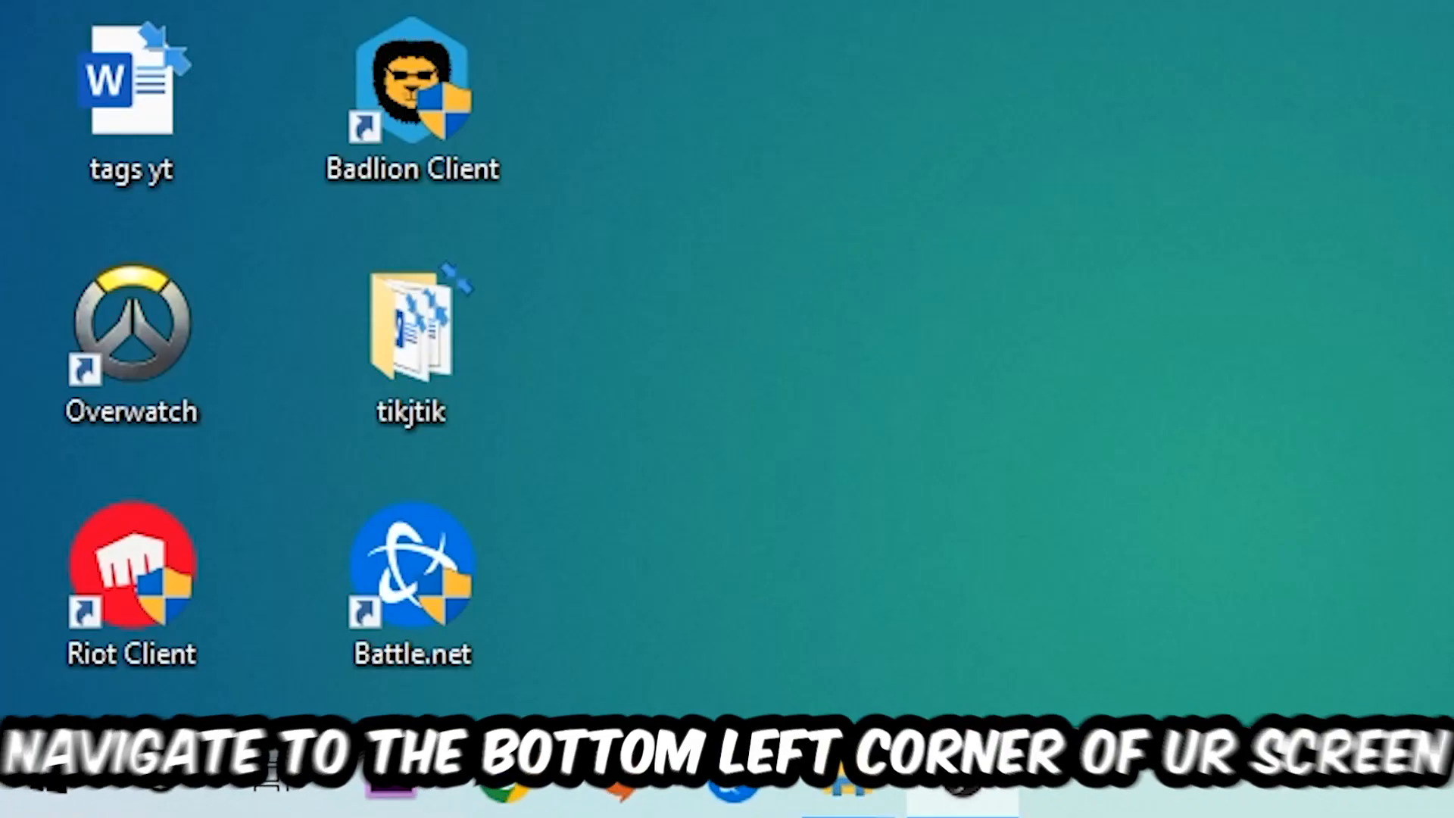
Step: Check Windows Update for available updates and place the NVIDIA driver installer on the desktop
left_click(36, 778)
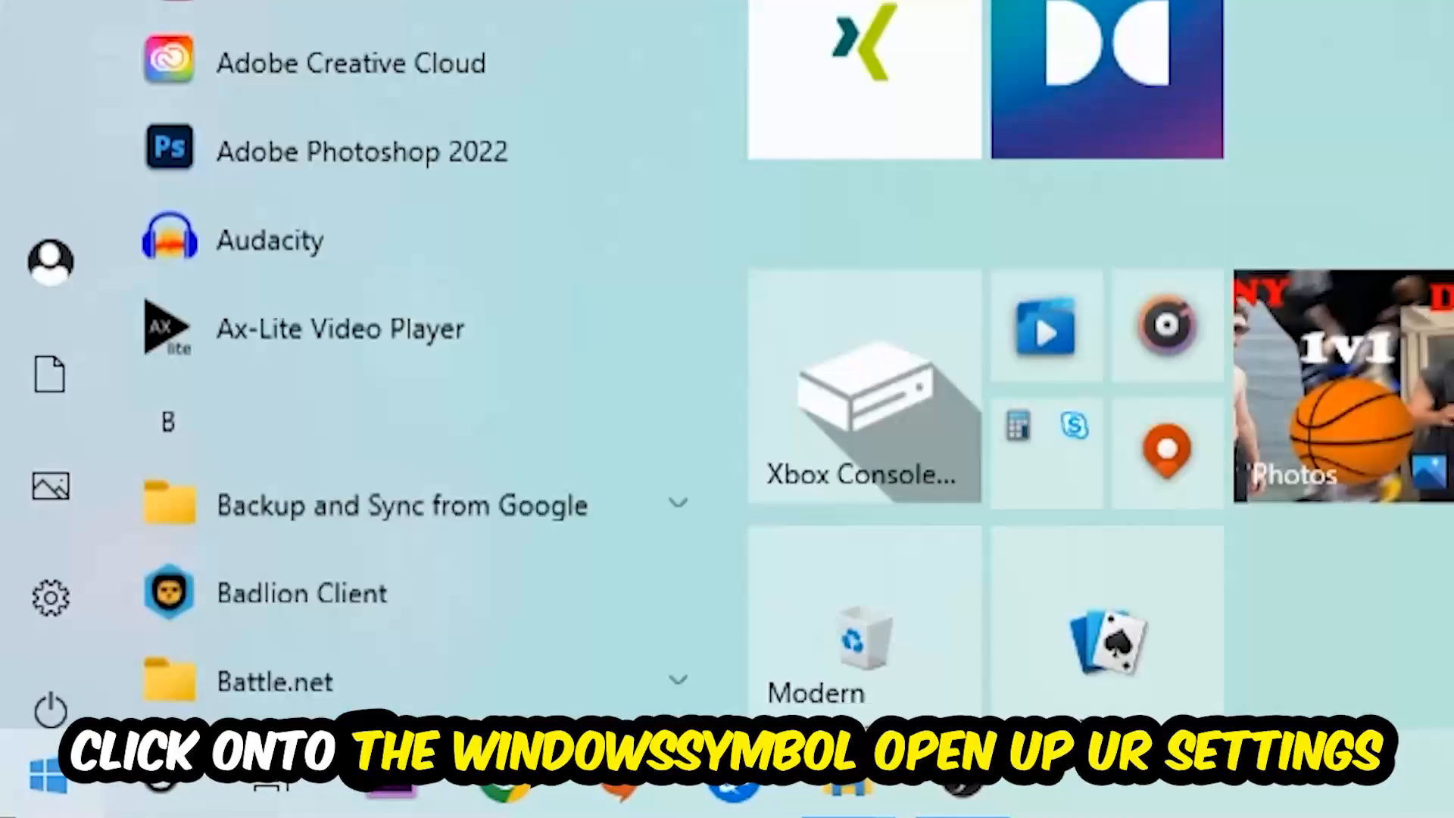
left_click(50, 597)
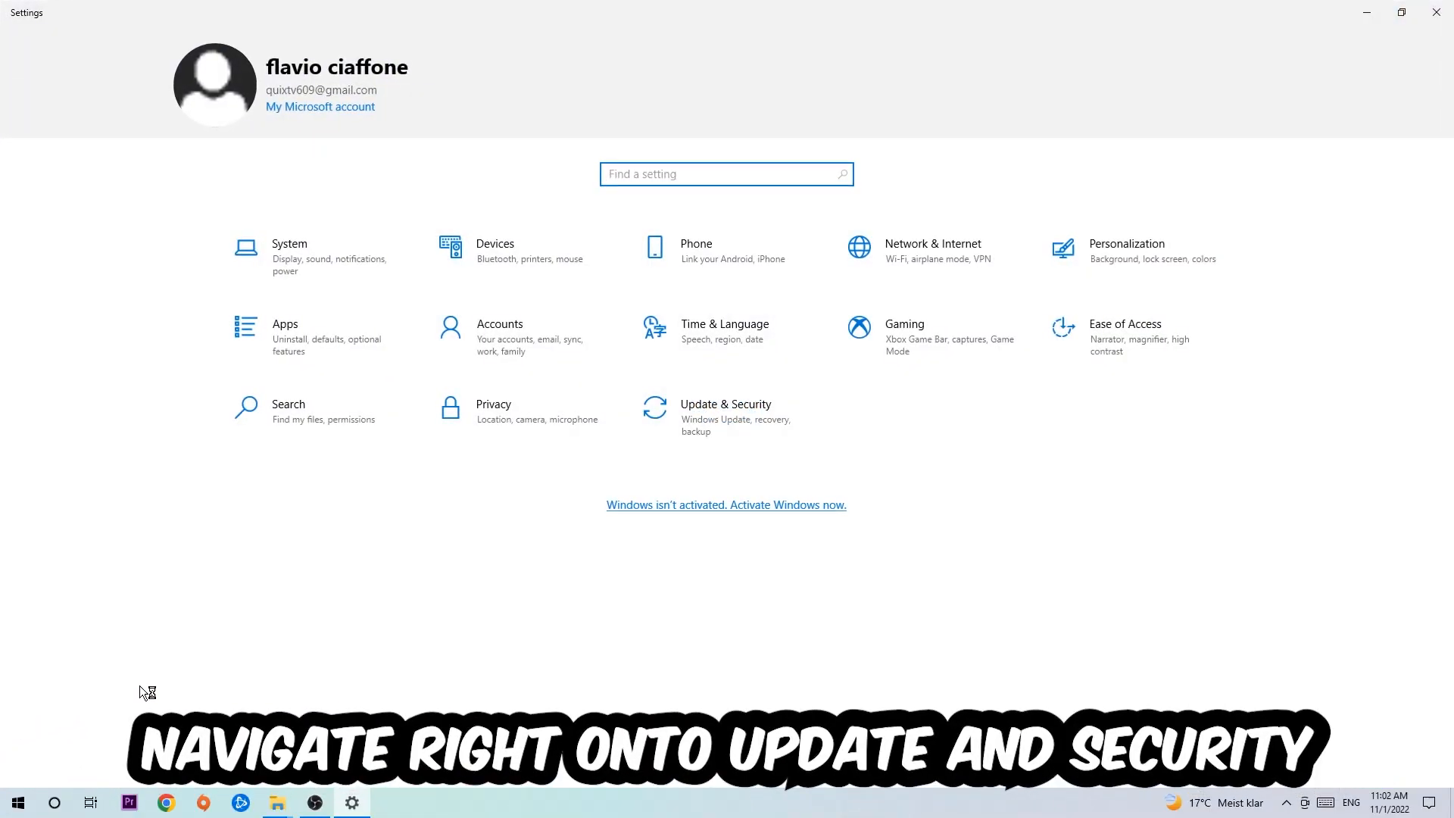
left_click(726, 415)
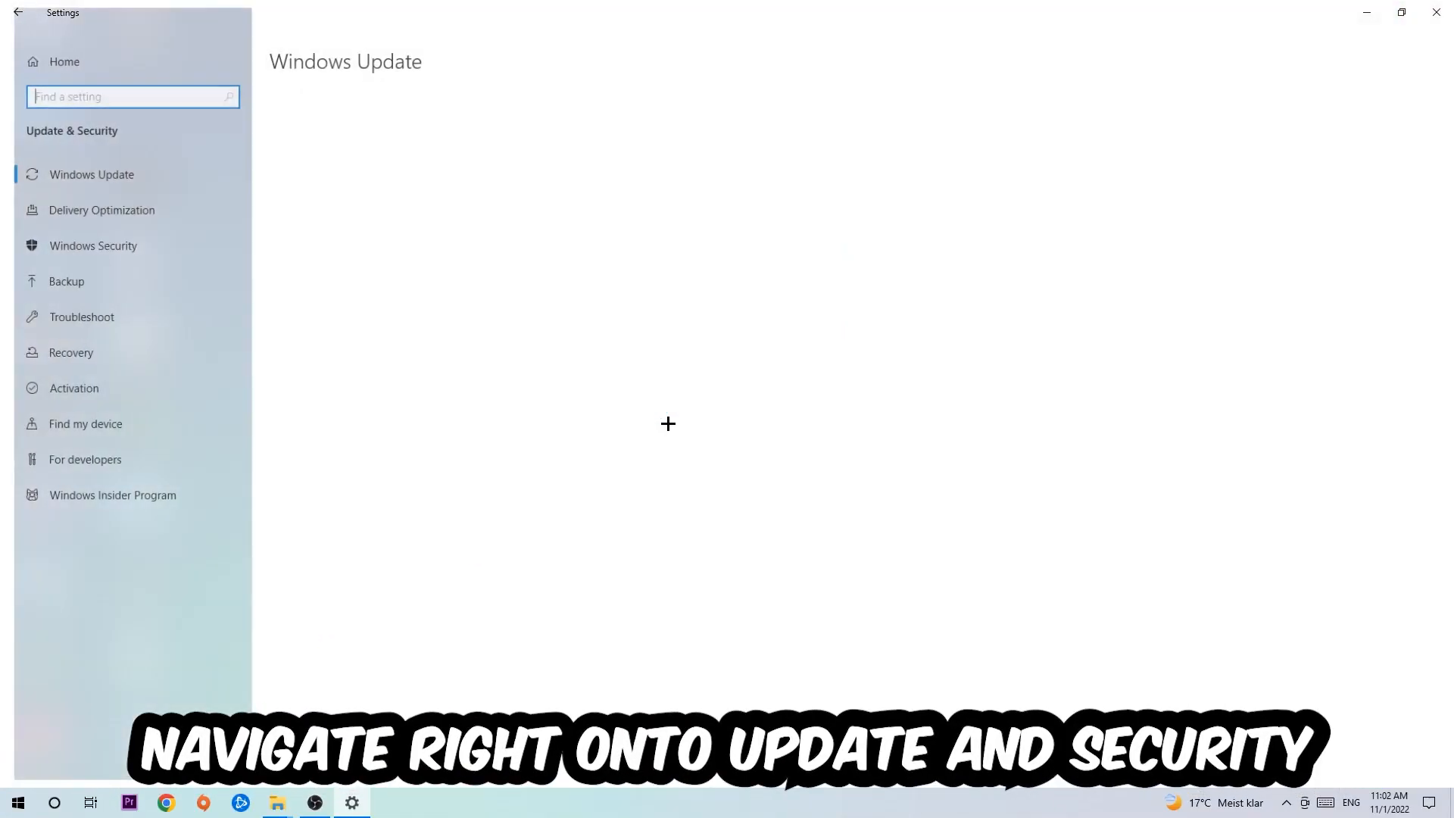
left_click(93, 174)
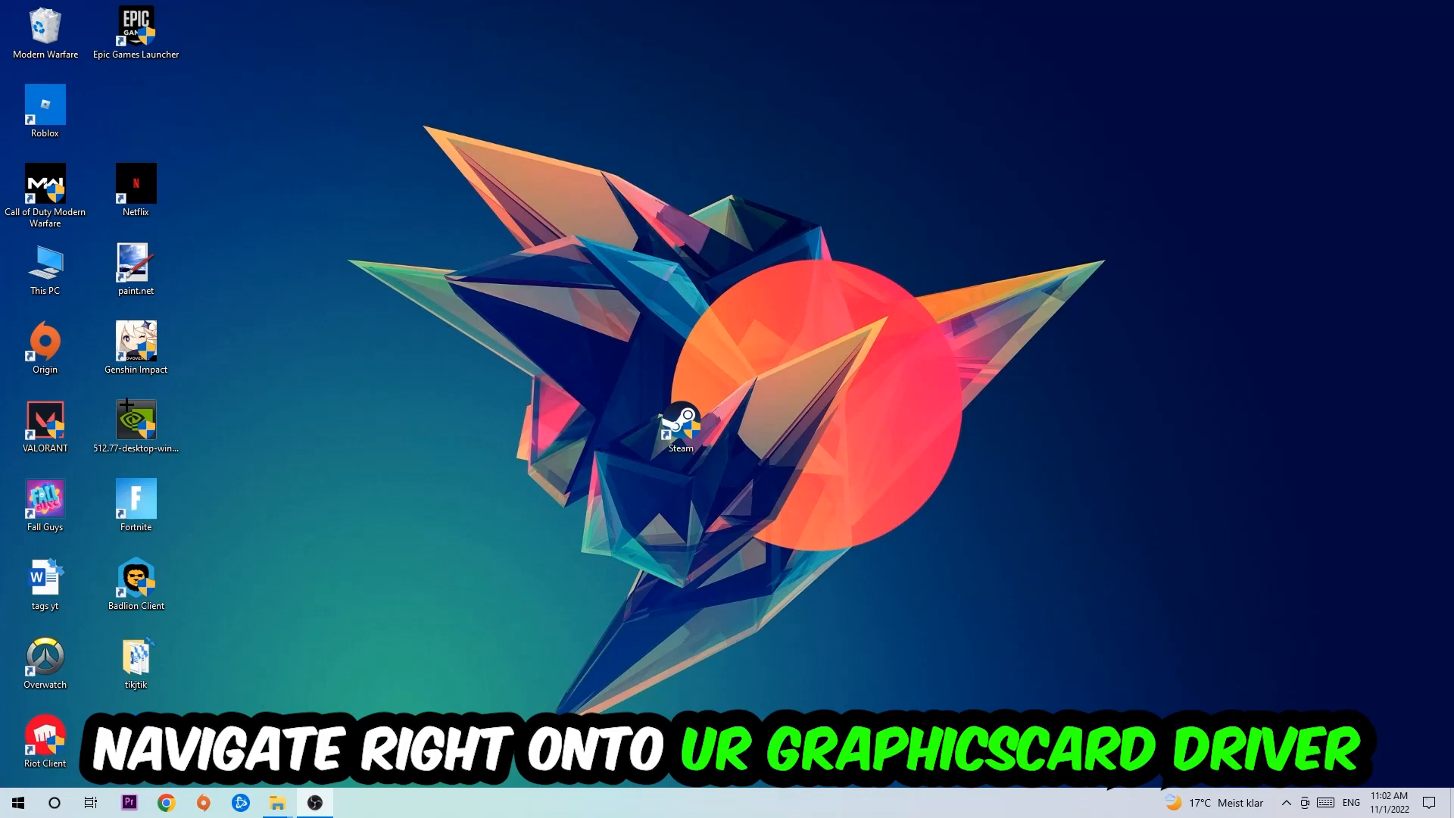
left_click_drag(135, 422, 771, 270)
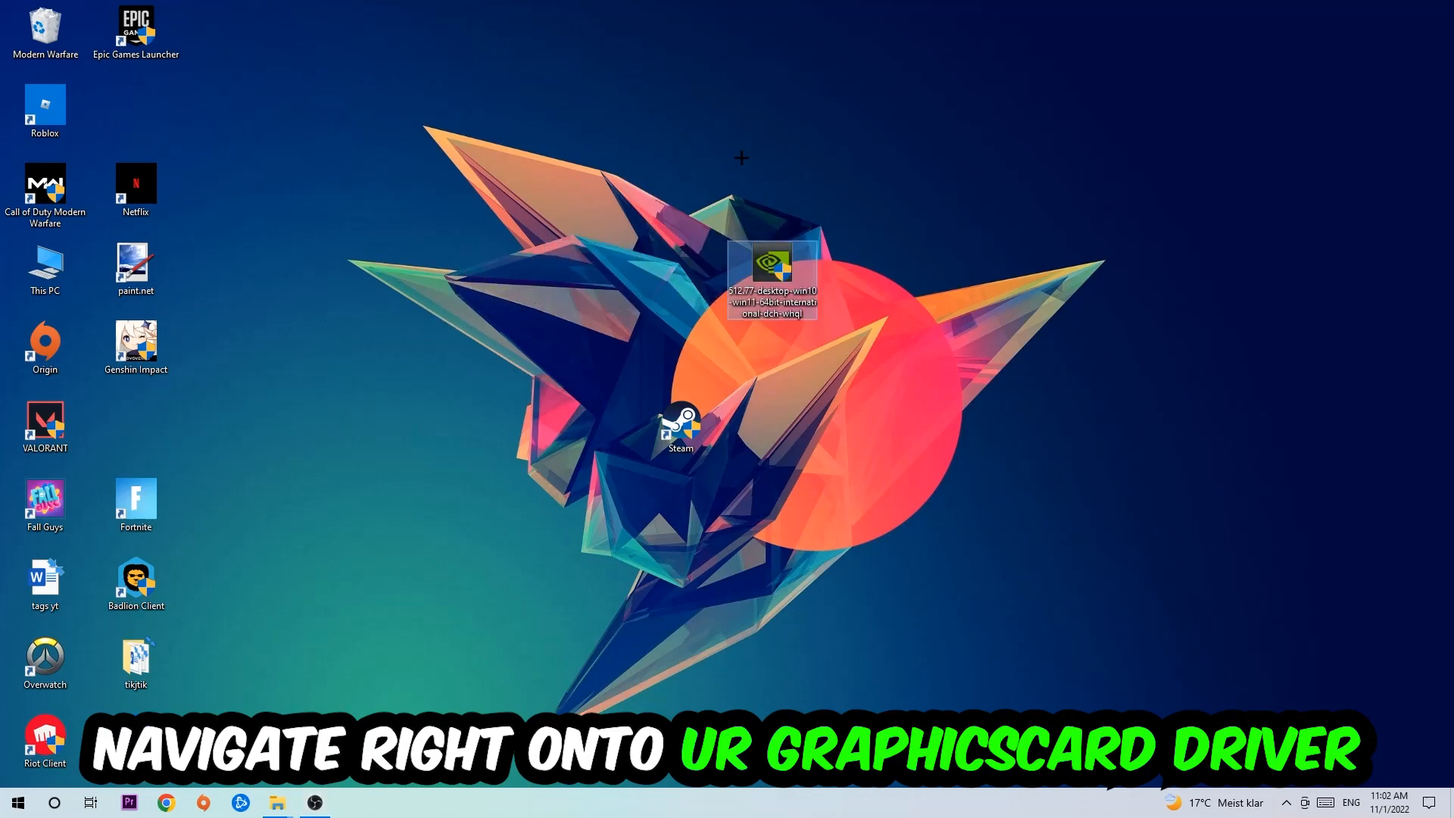